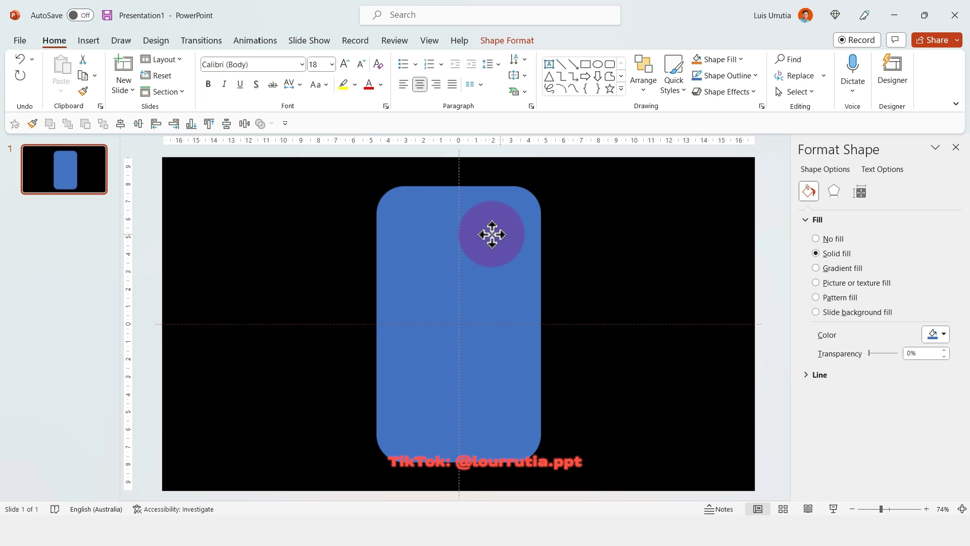
Center the tall rounded rectangle, fill it white, and paste a copy for the inner screen.
drag(490, 234, 393, 196)
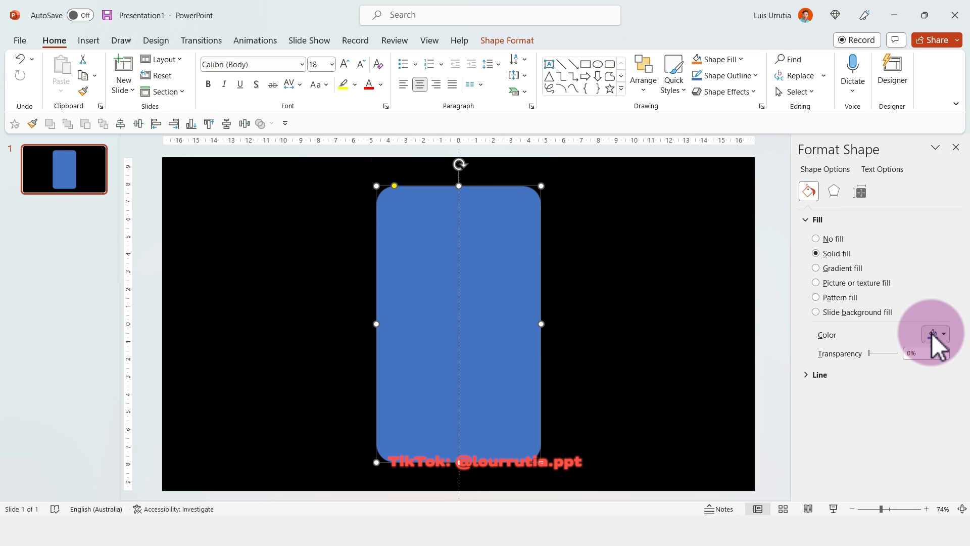
click(943, 333)
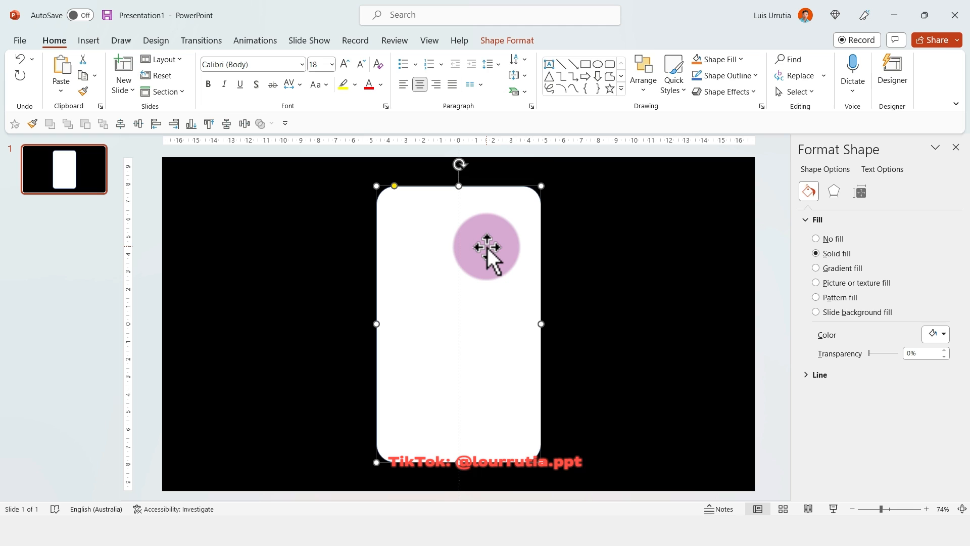
key(ctrl+v)
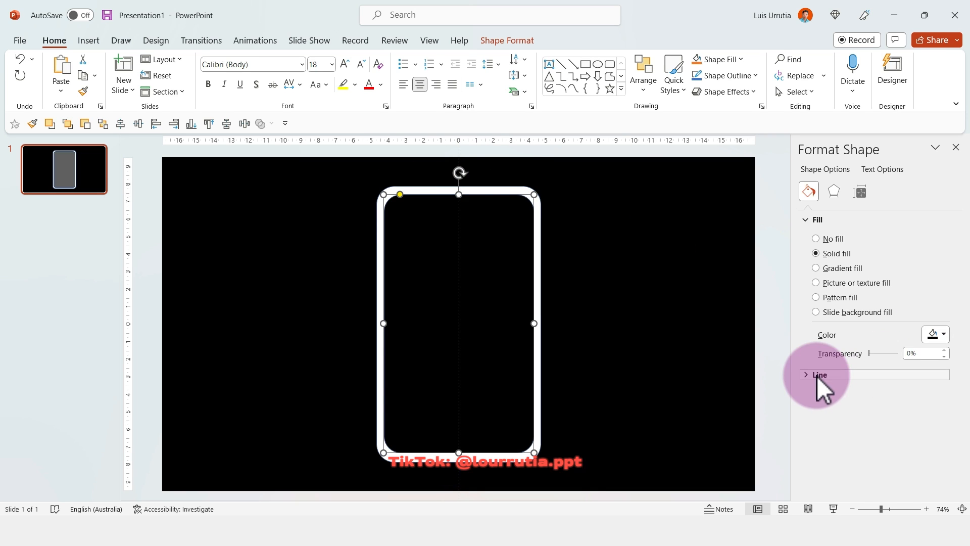
Draw the notch and dock rounded rectangles, fill the dock dark grey, and duplicate the app-square row.
click(819, 375)
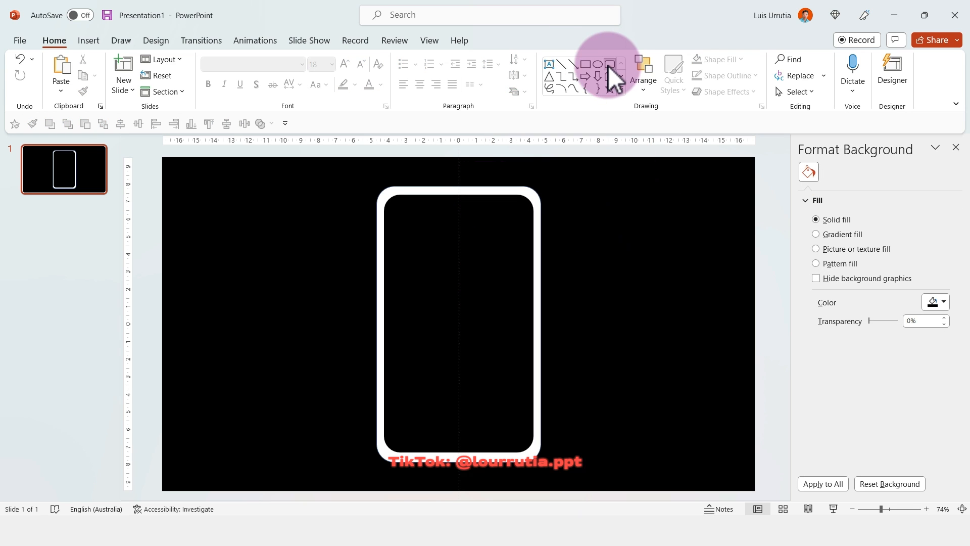
click(607, 64)
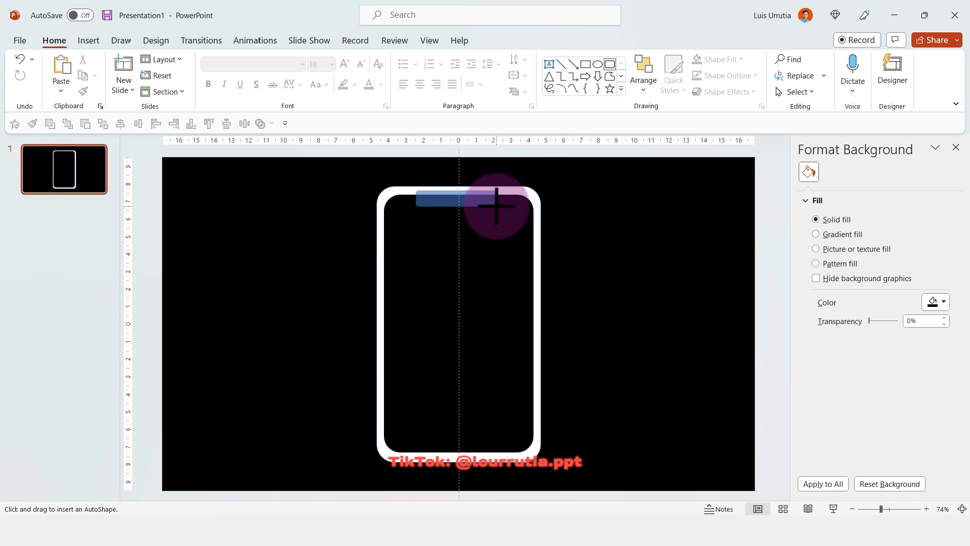
click(451, 197)
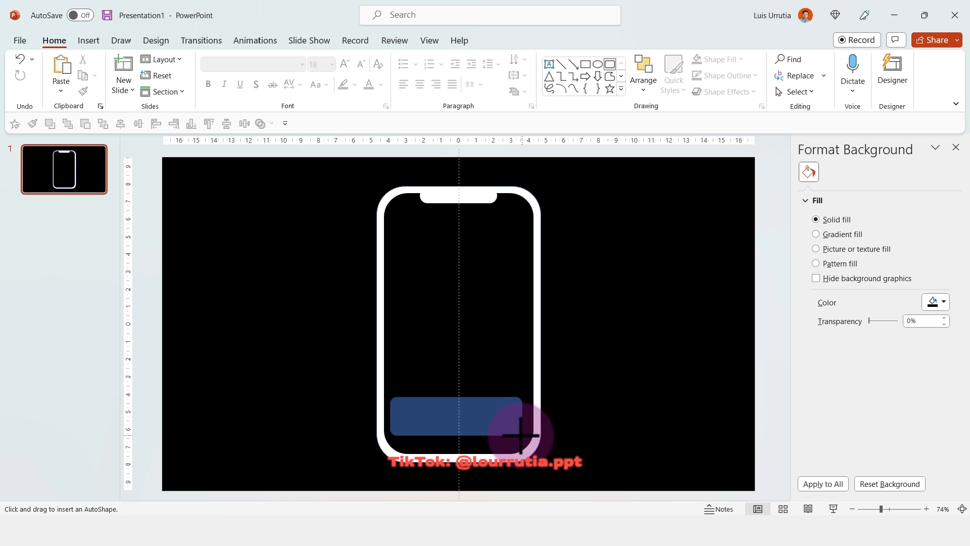
click(455, 417)
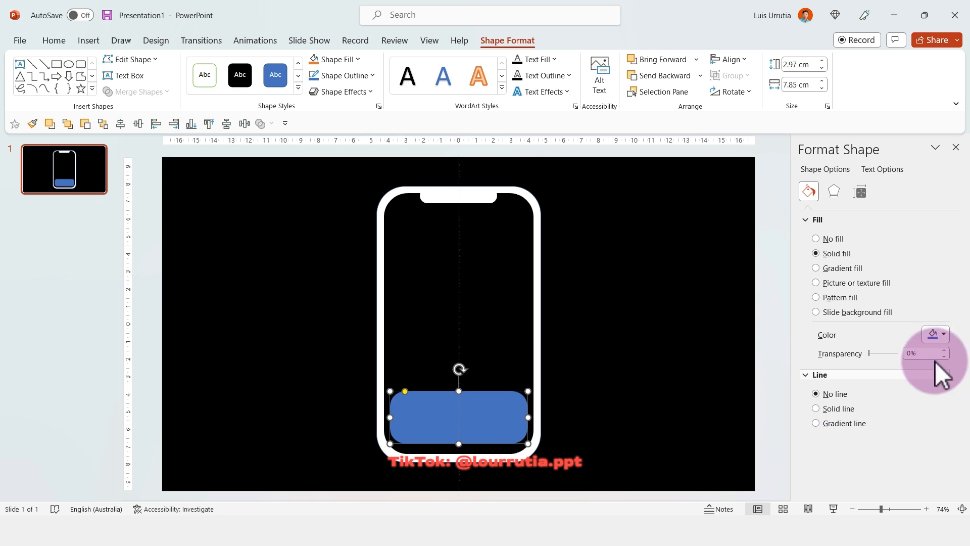
click(943, 335)
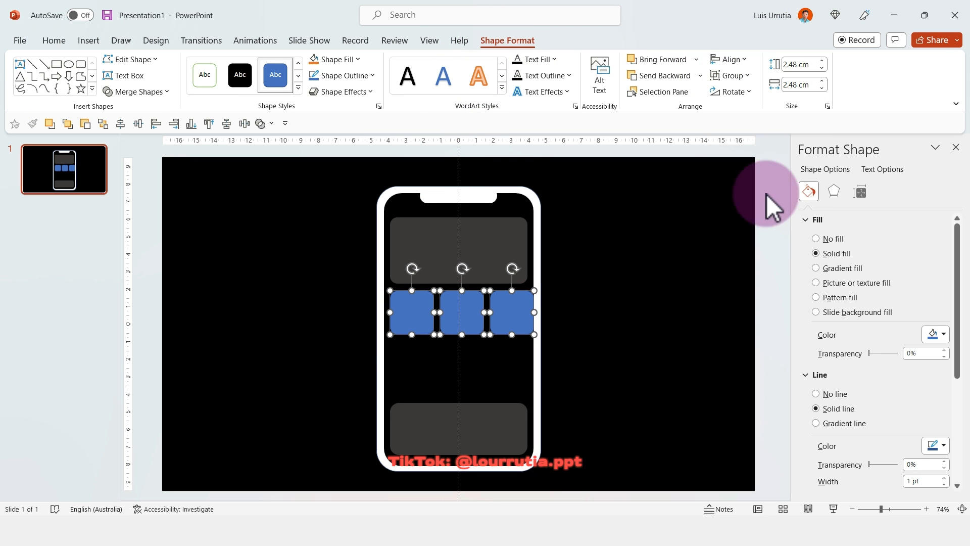
key(Ctrl+G)
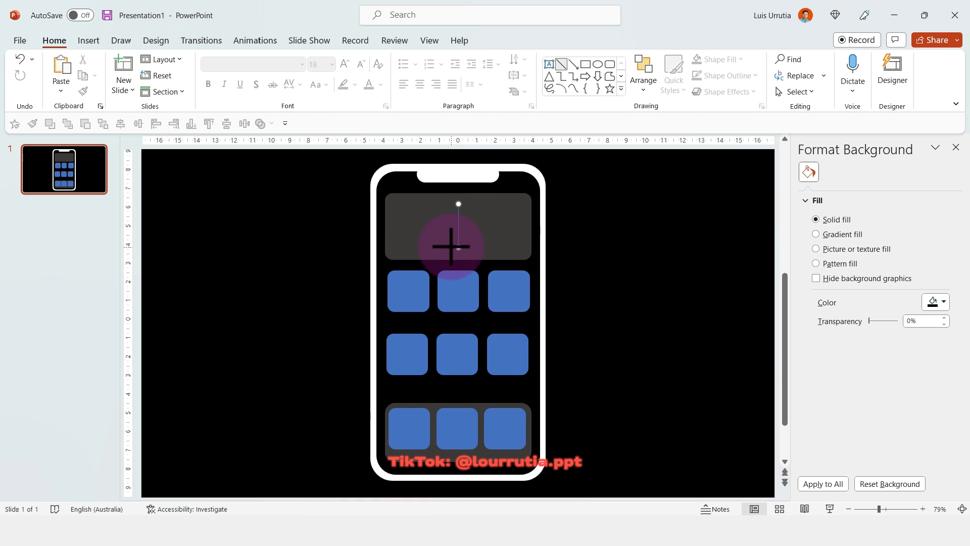
Add a divider line to the widget and place a copied label under the Science square.
click(344, 75)
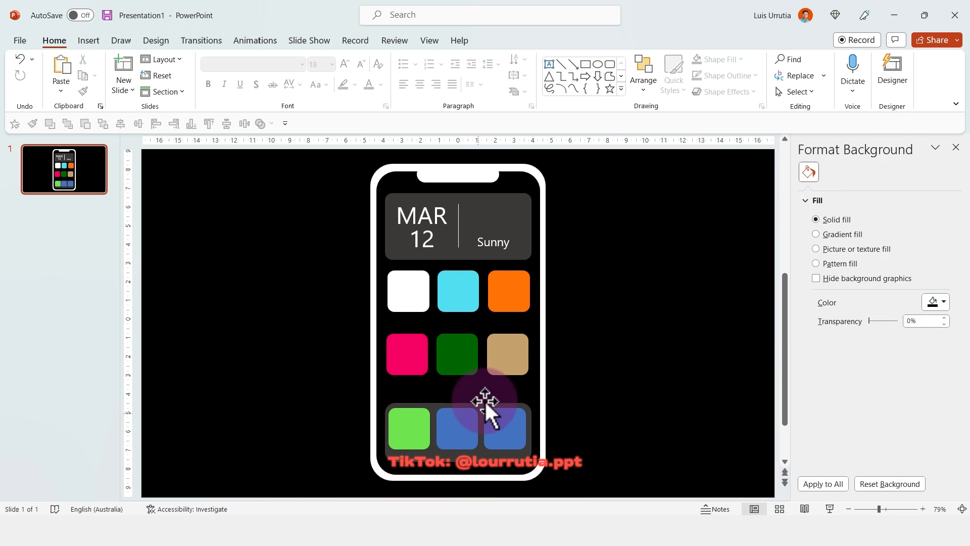
key(Ctrl+Z)
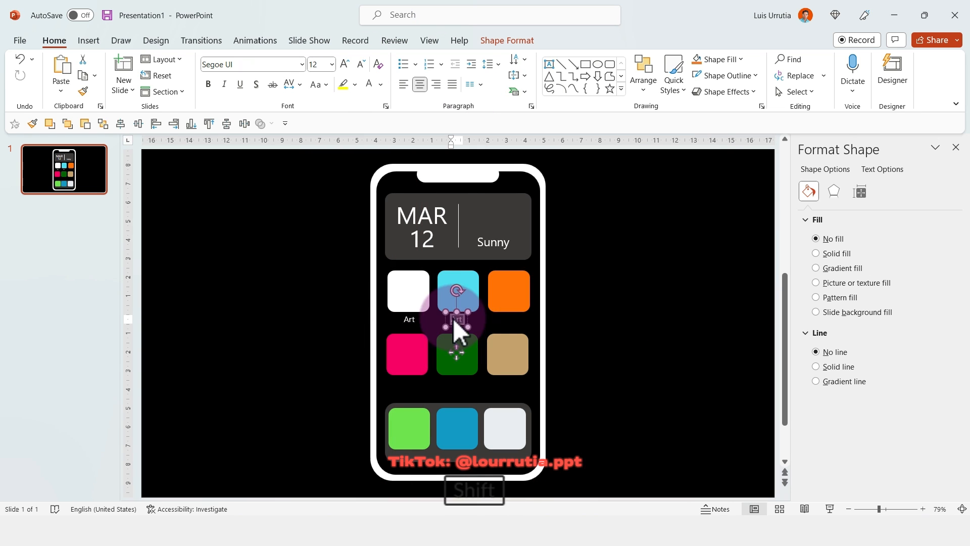
drag(457, 291, 507, 291)
text(Bio)
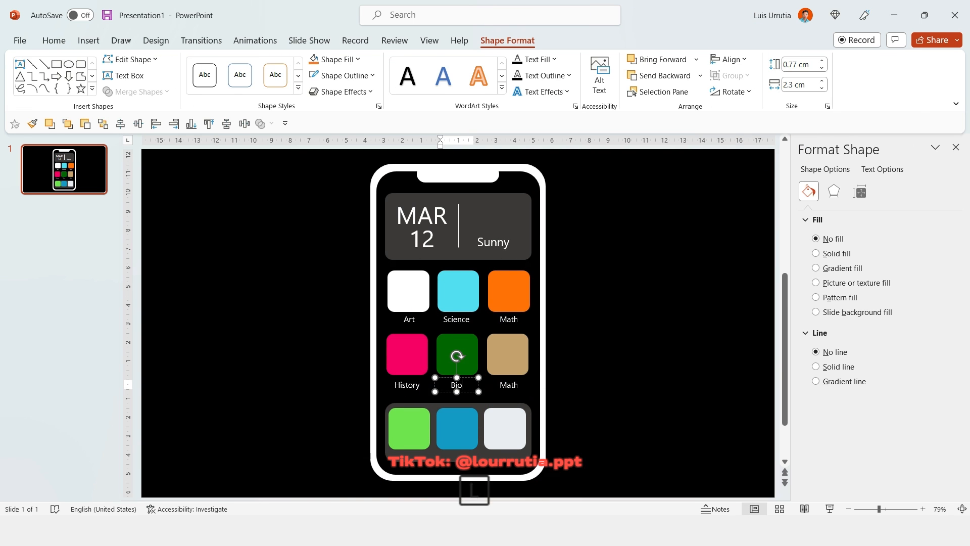
click(88, 41)
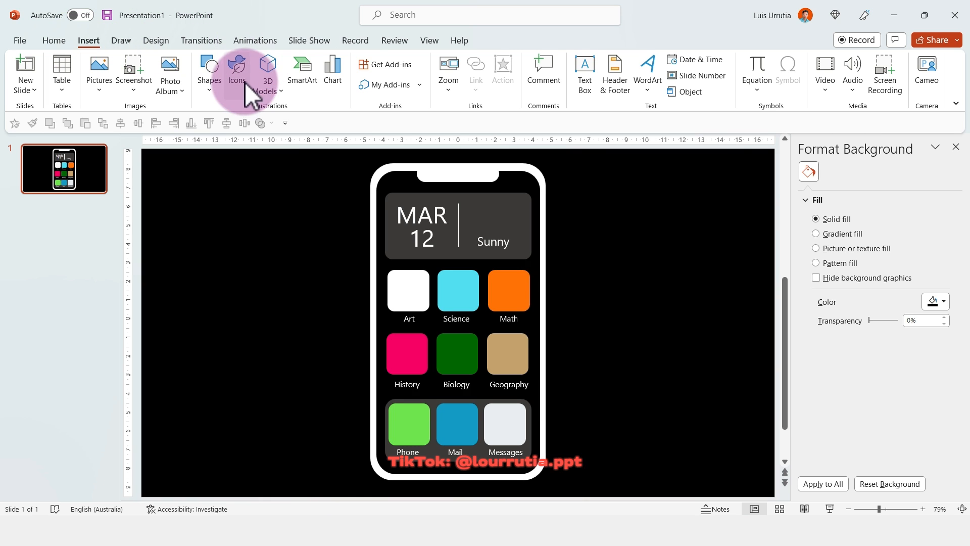
Search the stock icons for 'sun' and insert the solid sun icon.
click(236, 68)
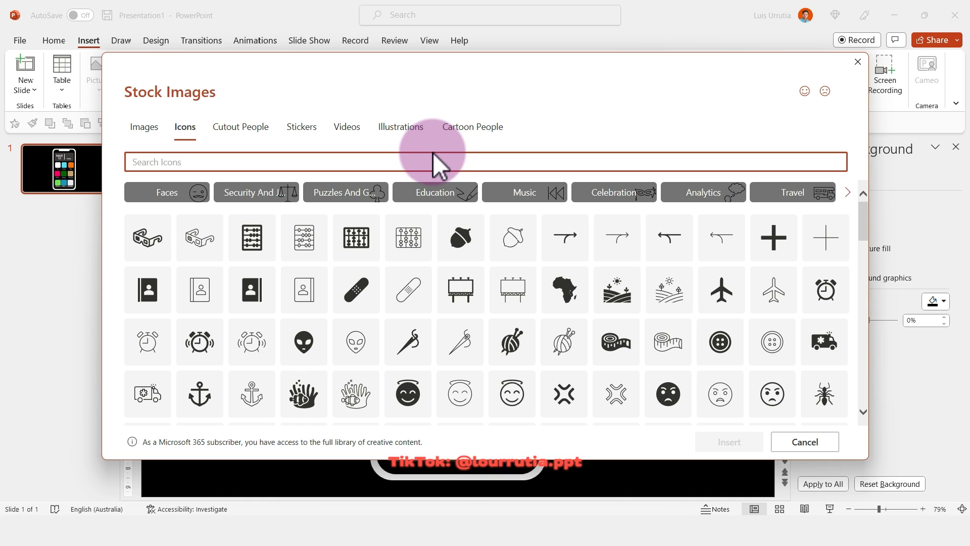
click(410, 160)
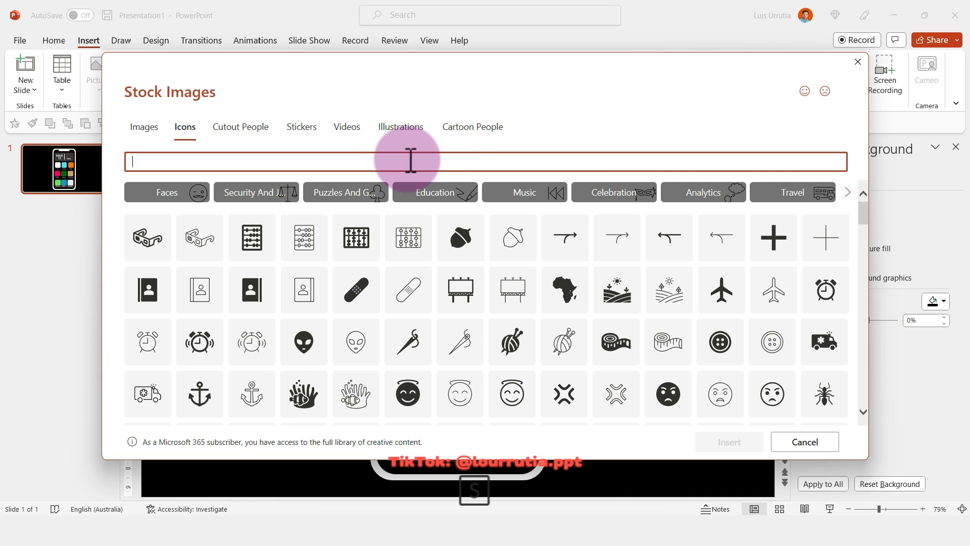
text(sun)
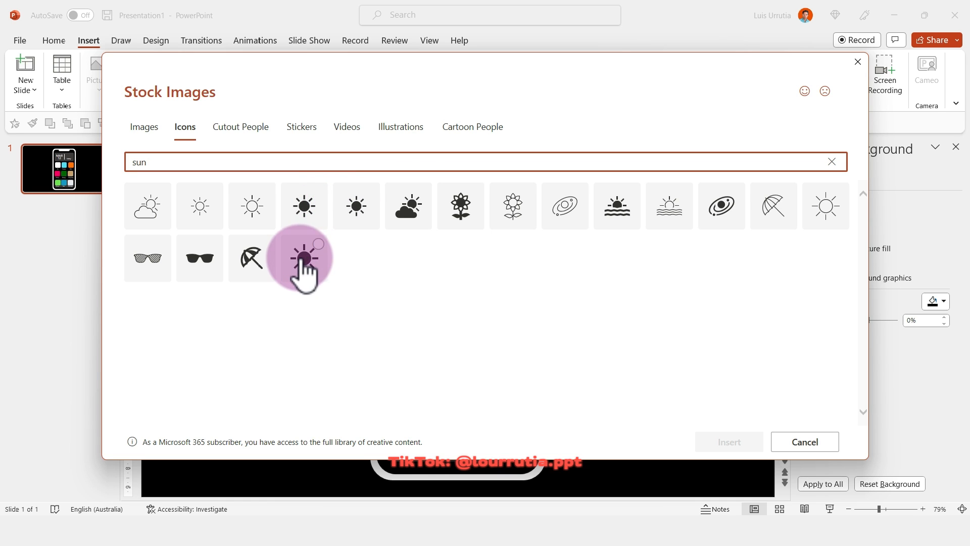
click(304, 205)
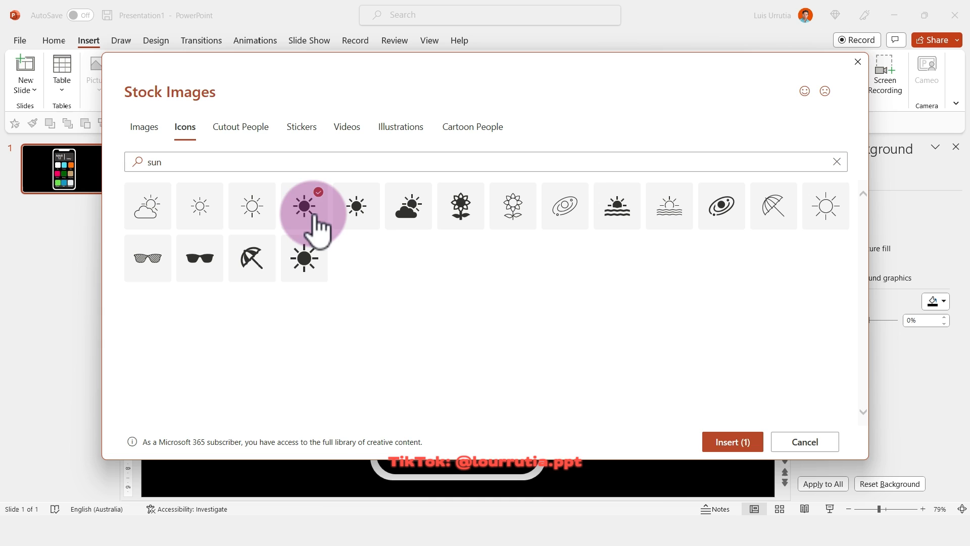
click(733, 441)
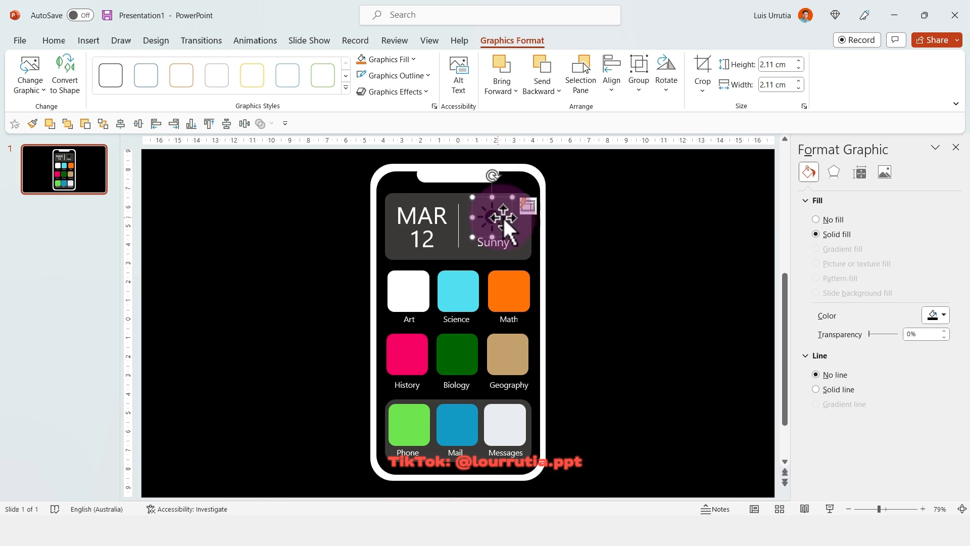
Colour the widget's sun icon yellow and pick an option from the Science icon's context menu.
click(944, 315)
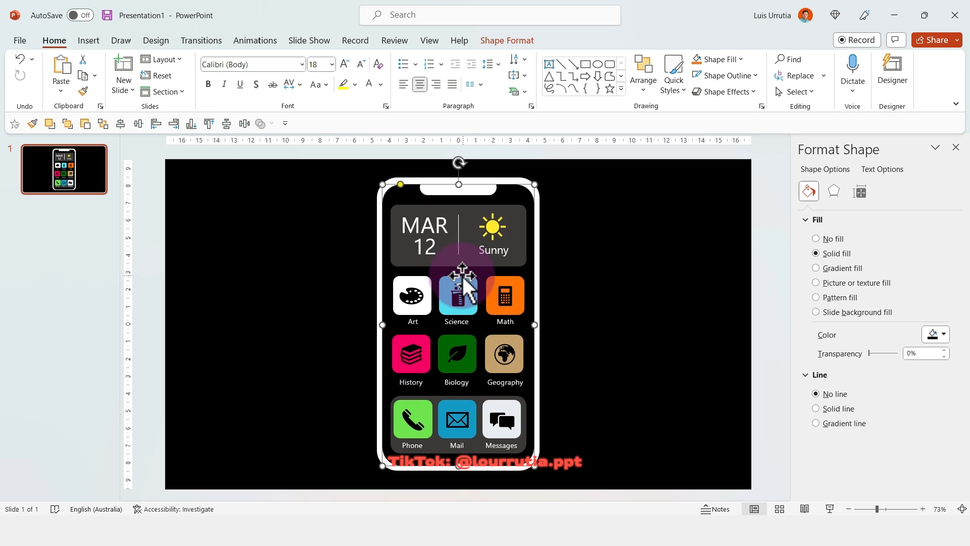
right_click(456, 295)
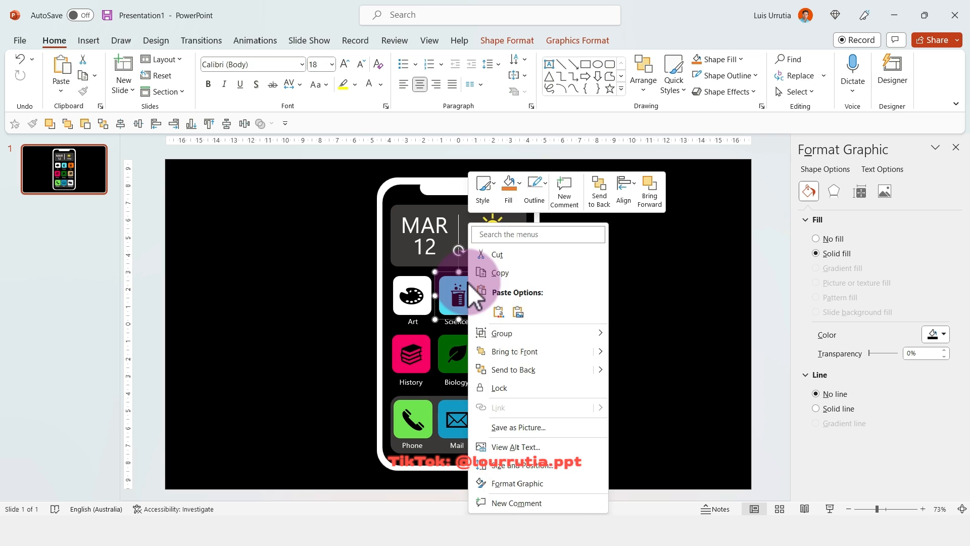
click(315, 207)
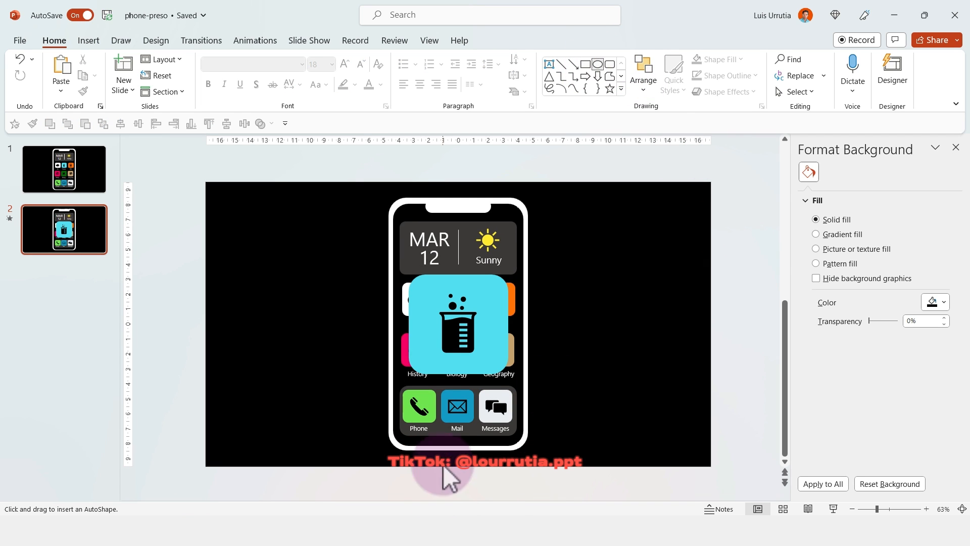
Save as phone-preso, then enlarge the Science tile on slide 2 over a cyan background.
click(457, 324)
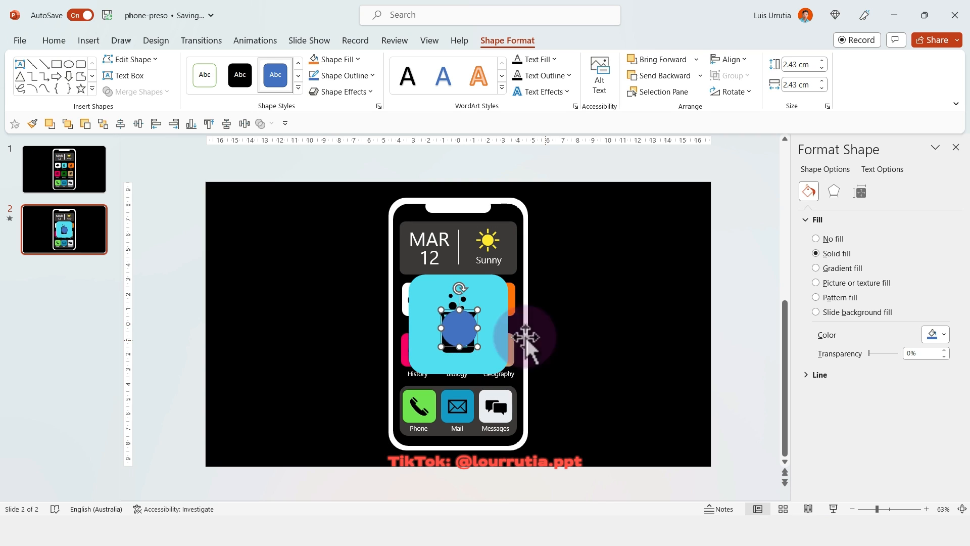
click(819, 375)
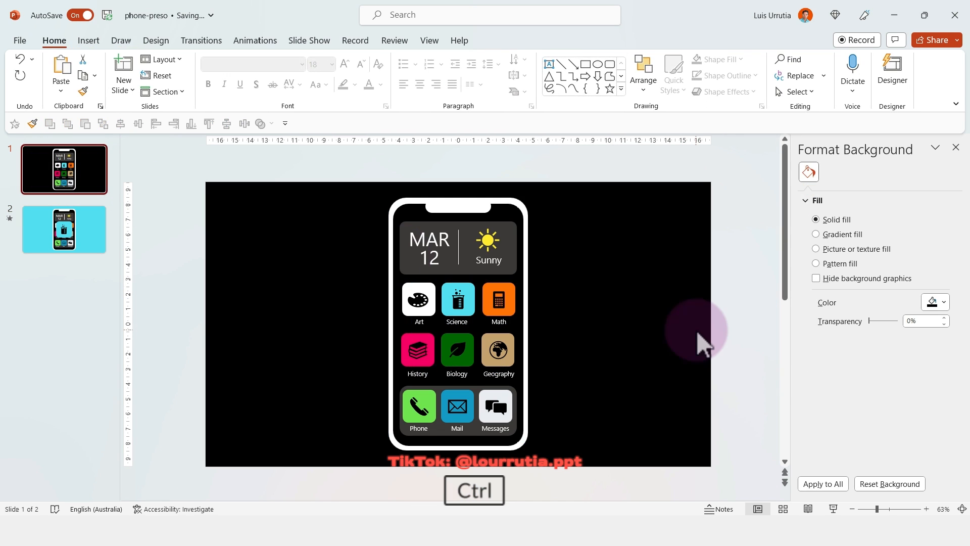
key(ctrl+v)
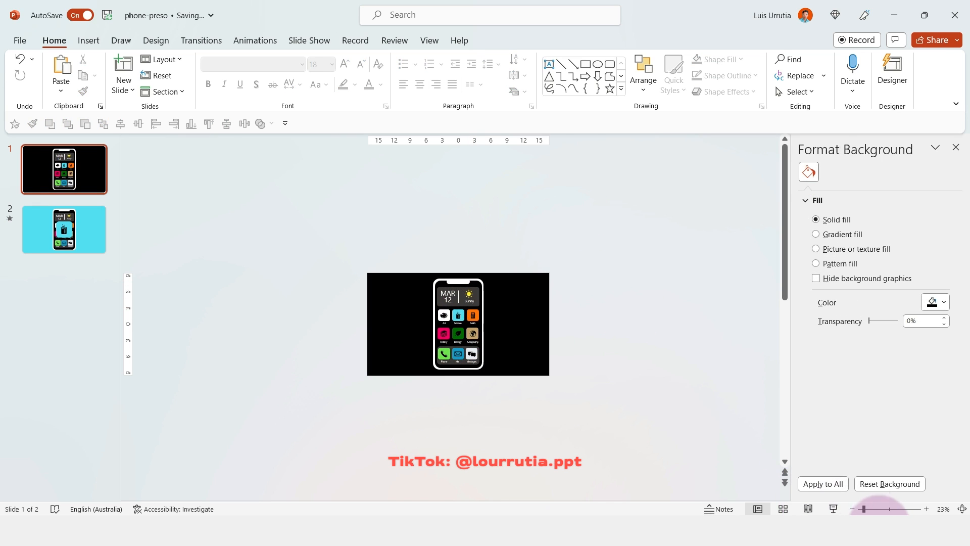
On slide 2, copy the notch and subtract it from the rectangle to form a notched overlay.
click(64, 229)
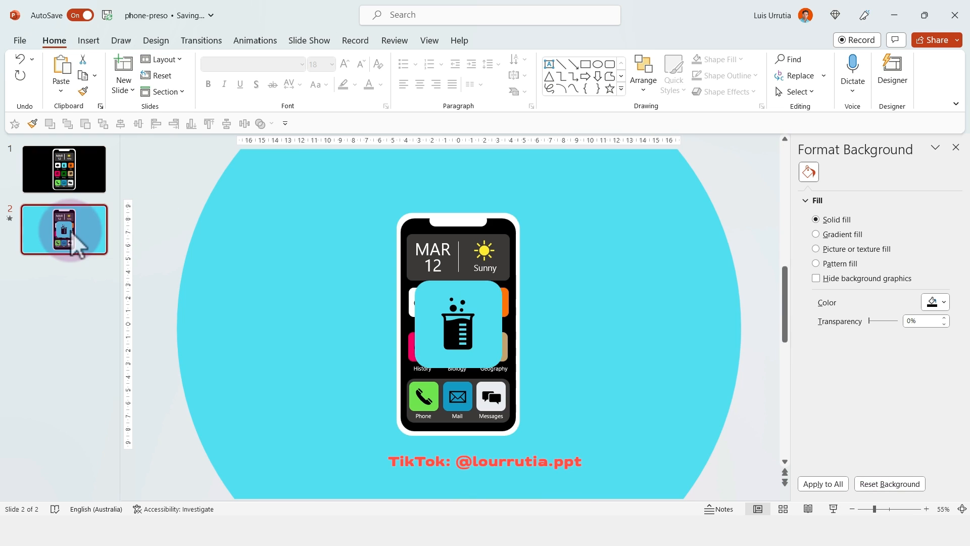
click(201, 40)
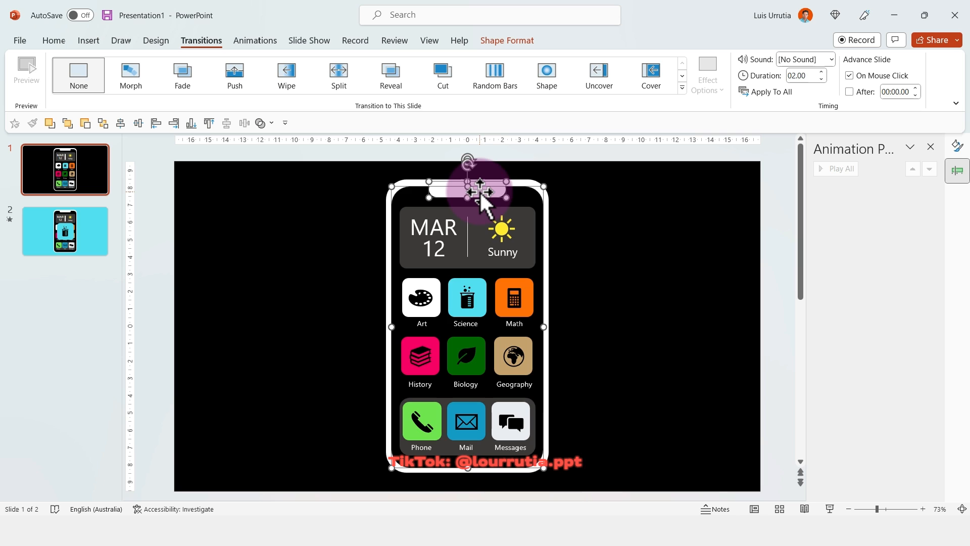
key(ctrl)
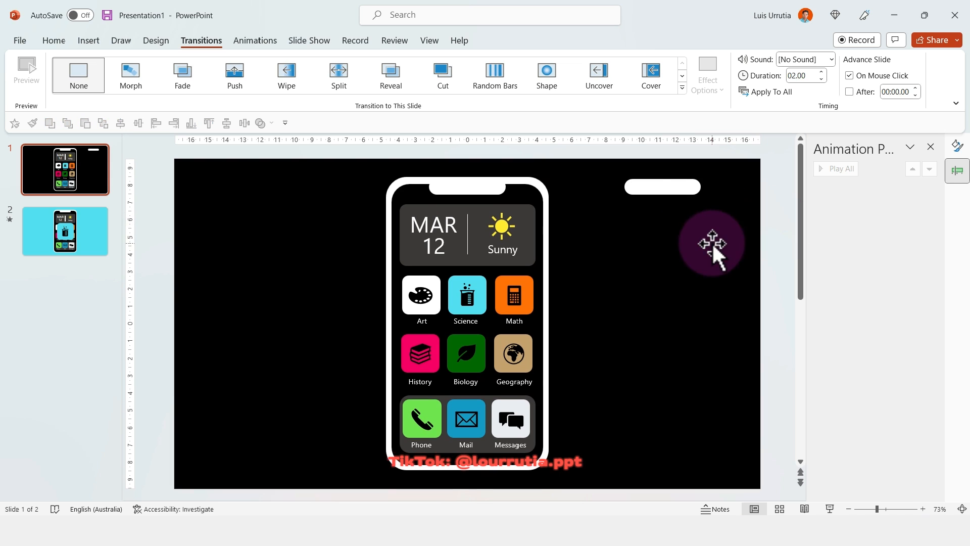
click(663, 186)
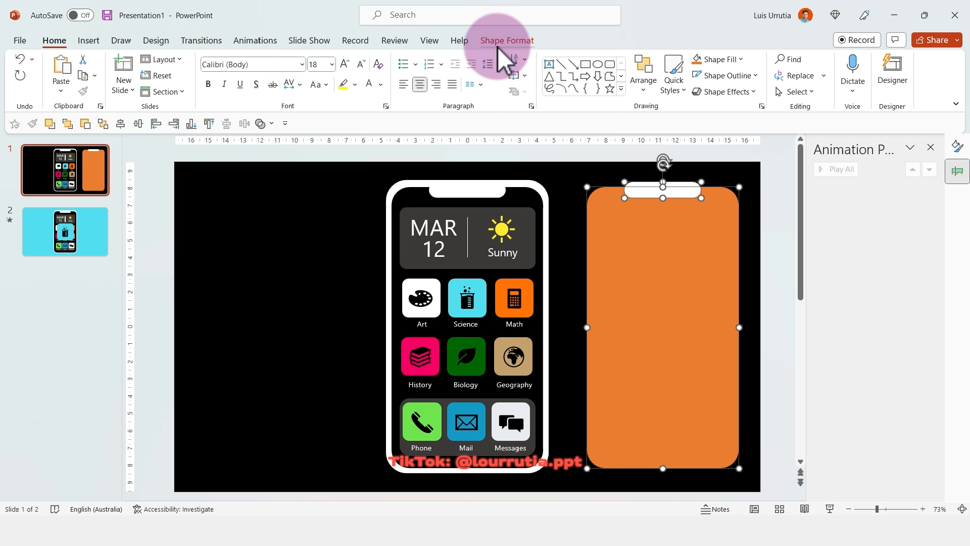
click(136, 92)
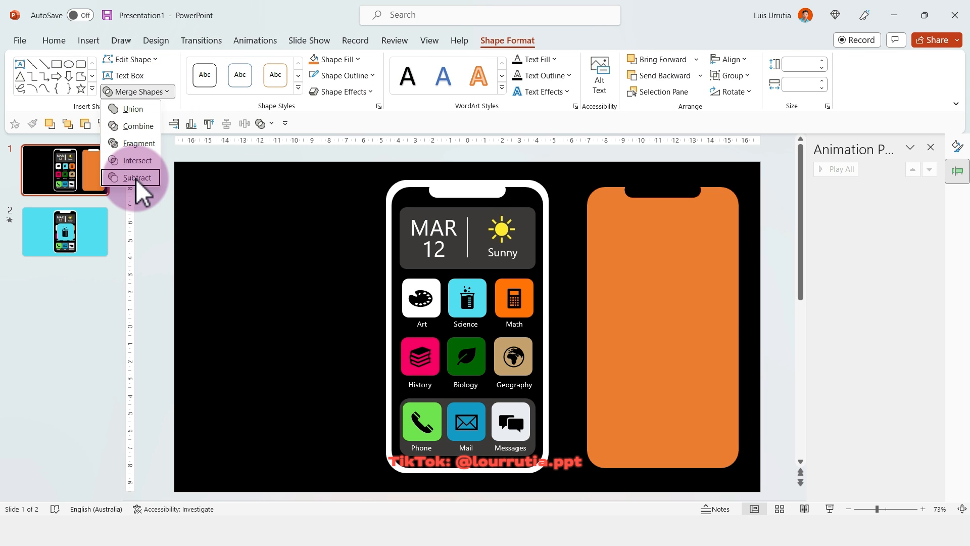
click(137, 177)
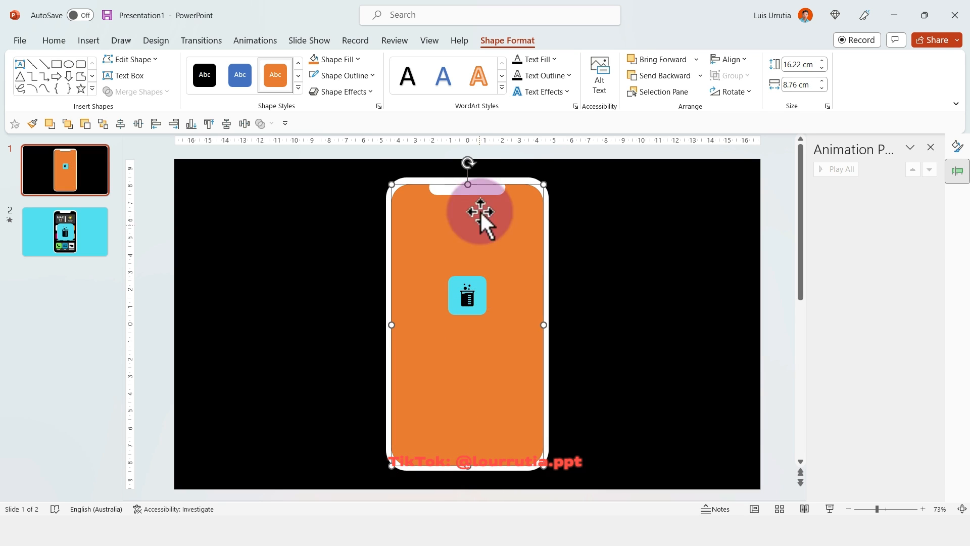
Fill the overlay black, set its transparency to 100% in Format Shape, and copy it.
click(333, 59)
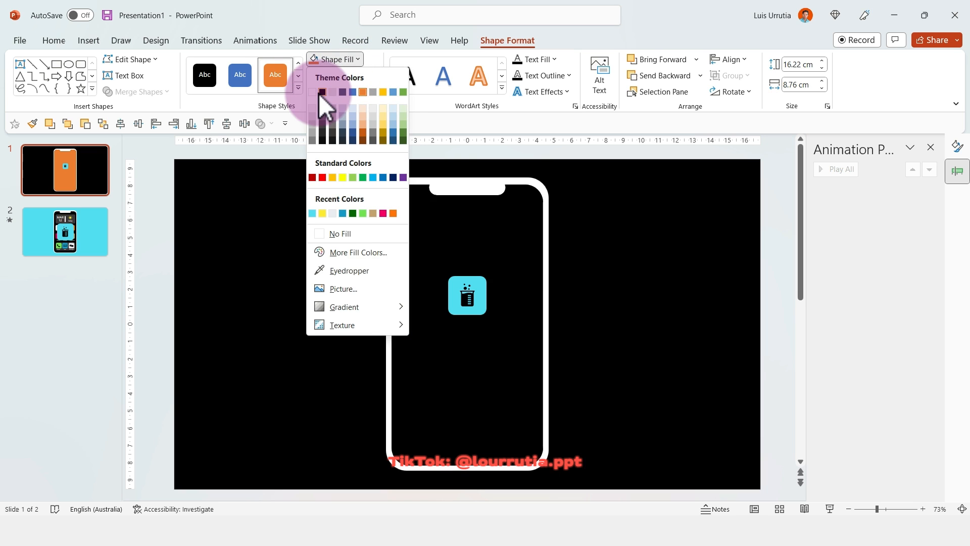
right_click(467, 295)
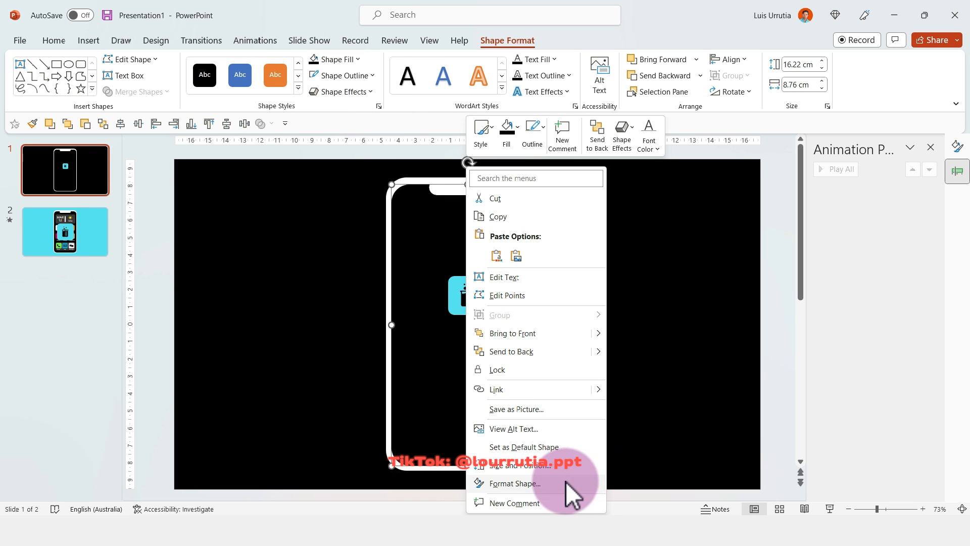
click(515, 483)
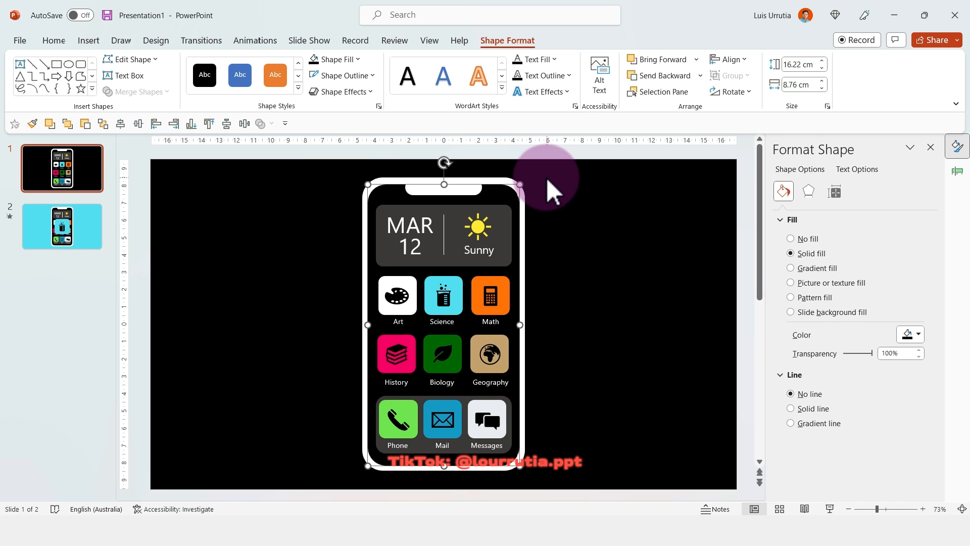
key(ctrl+c)
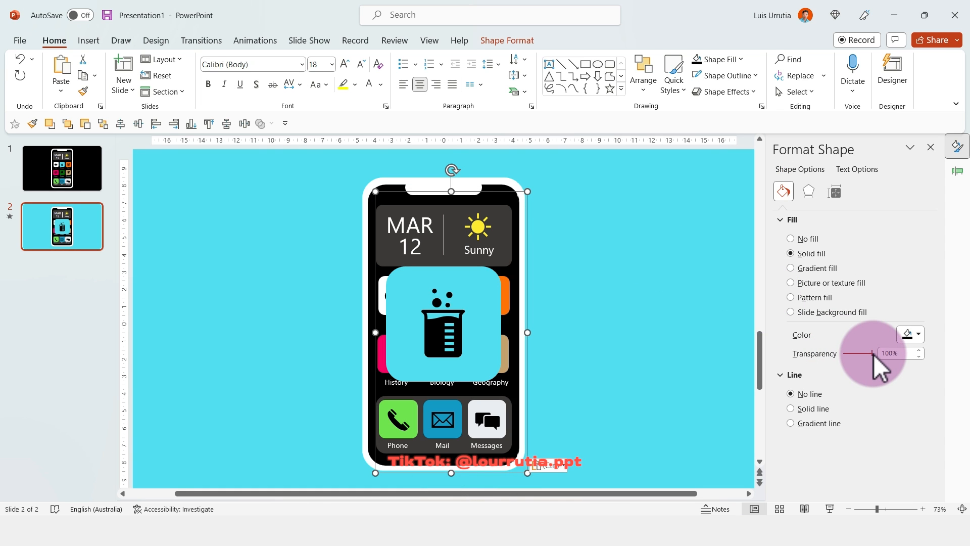
Drag the overlay's transparency down to 20% and send it behind the Science icon.
drag(872, 353, 852, 353)
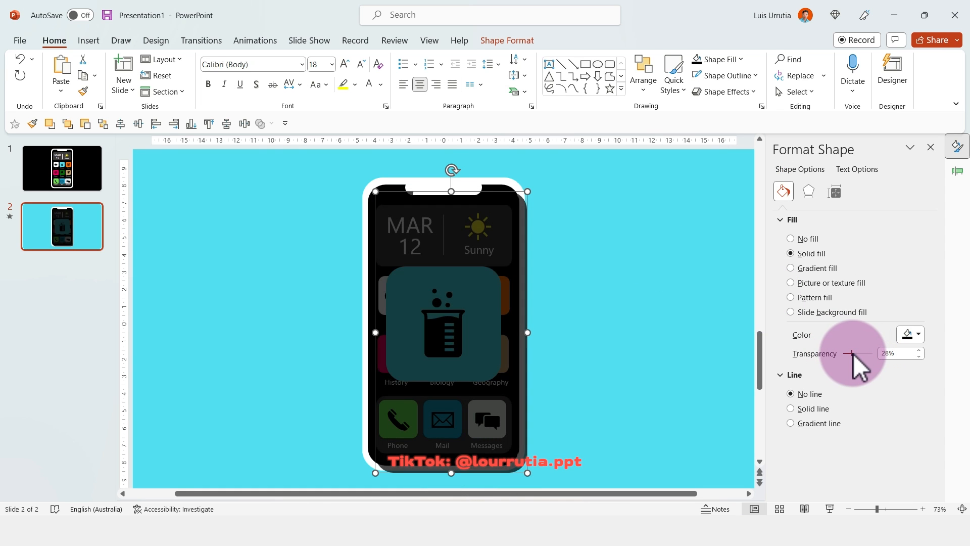
drag(450, 333, 355, 325)
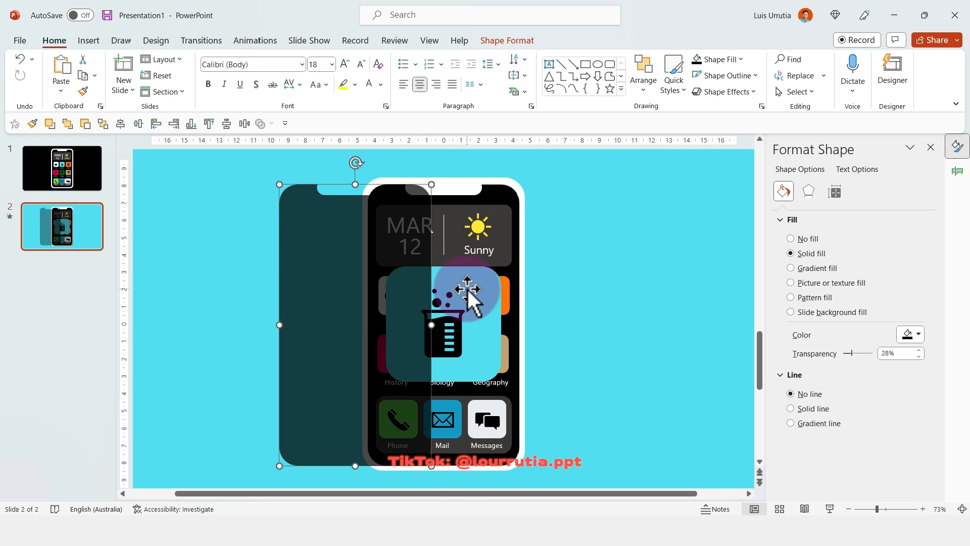
right_click(470, 301)
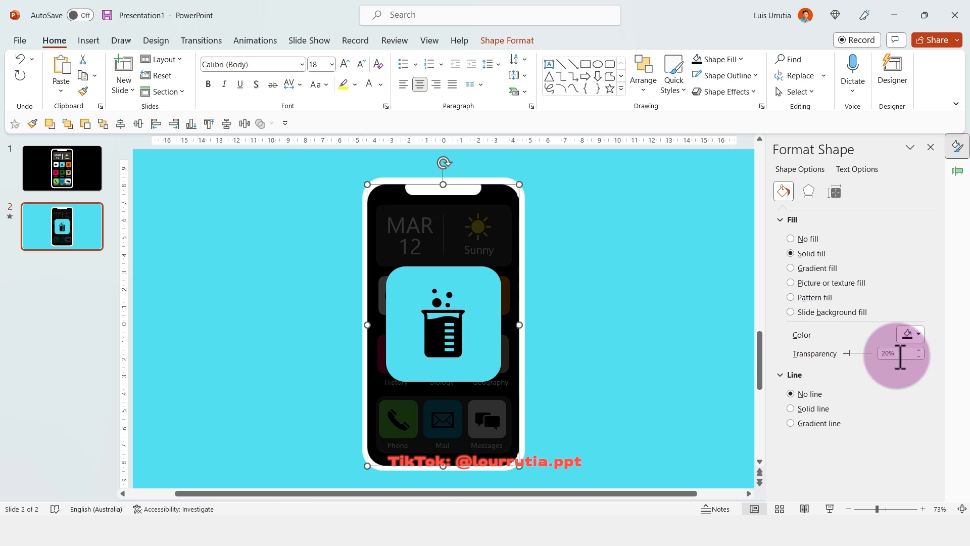
click(66, 236)
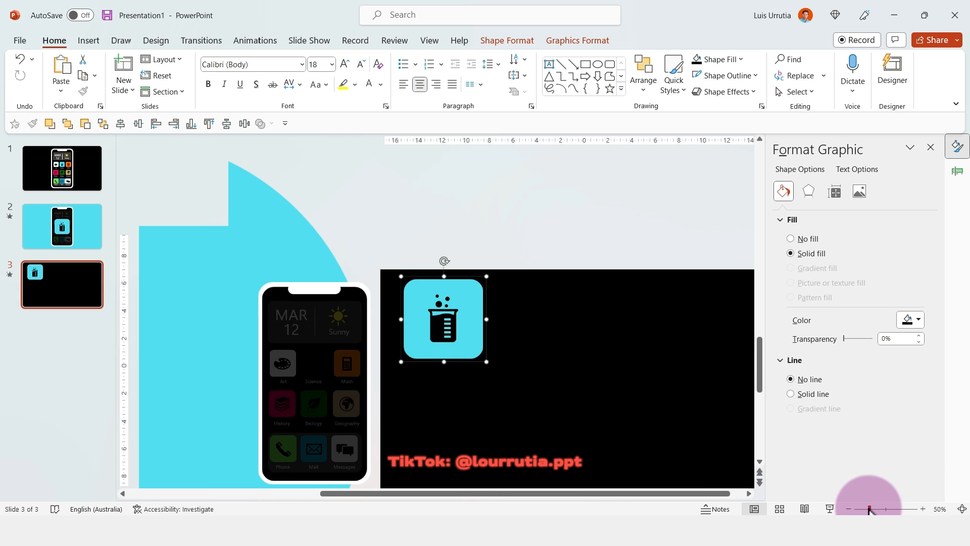
Shrink the Science icon, move it to the top-left corner, and paste clipboard content.
drag(443, 319, 433, 328)
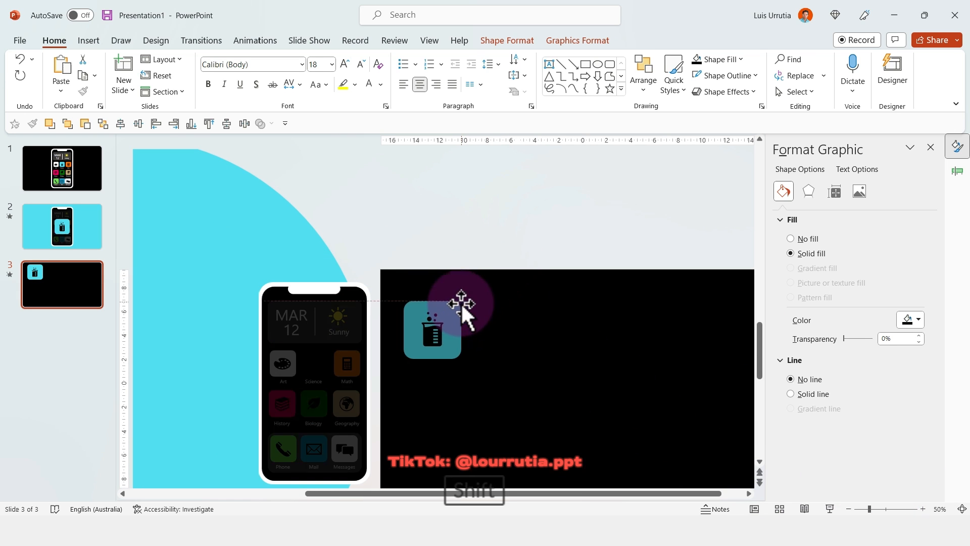
drag(433, 328, 428, 312)
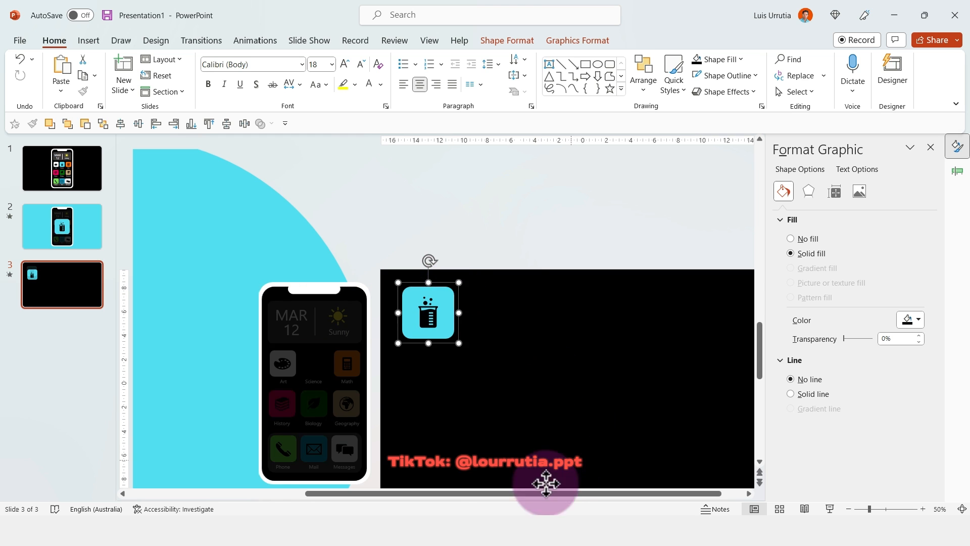
key(ctrl+v)
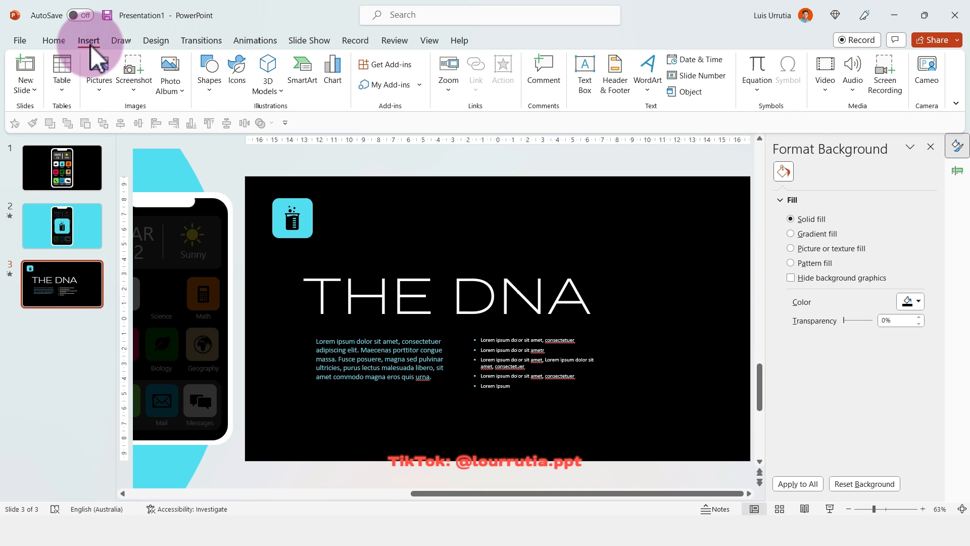
Search the stock icons for 'dna' and choose the first double-helix icon.
click(236, 68)
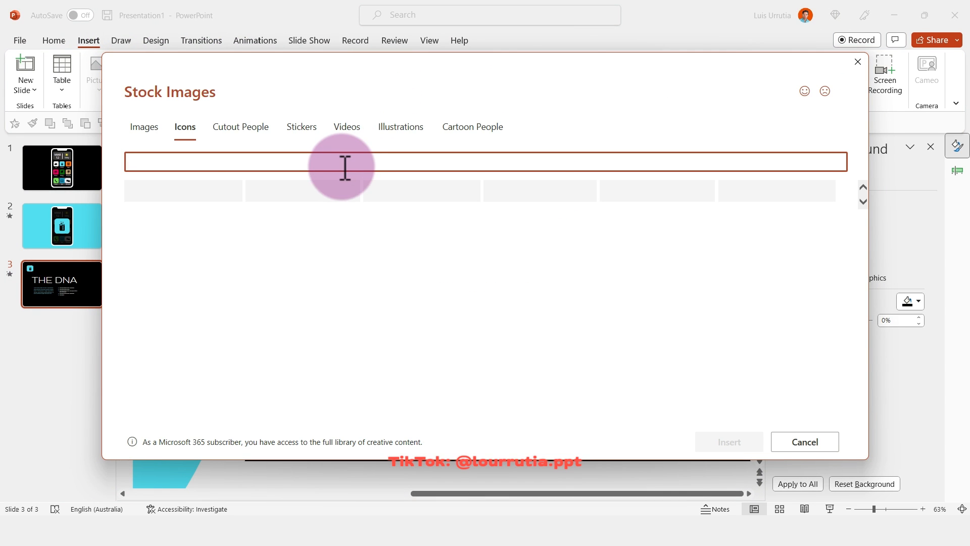
text(d)
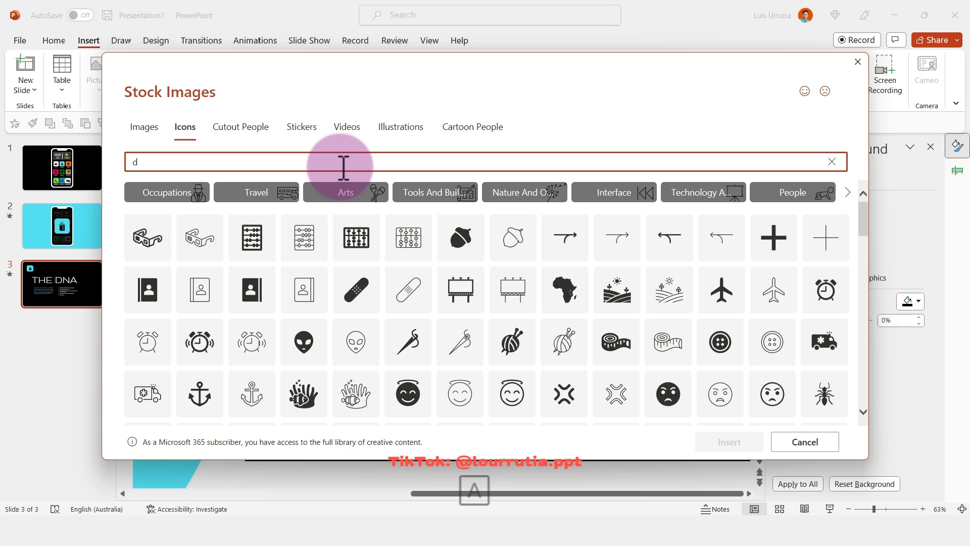
text(na)
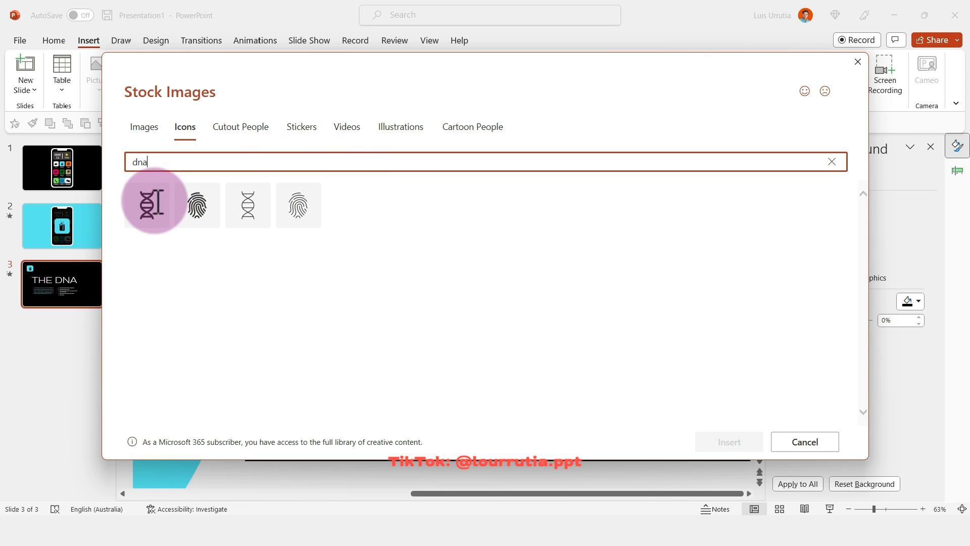
click(804, 442)
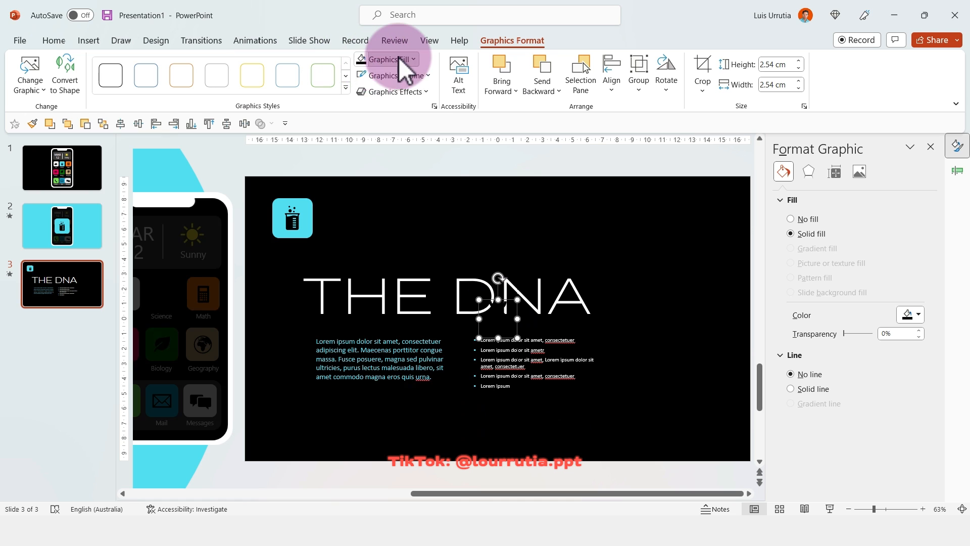
Give the DNA helix no fill and a cyan outline, then duplicate the slide.
click(412, 59)
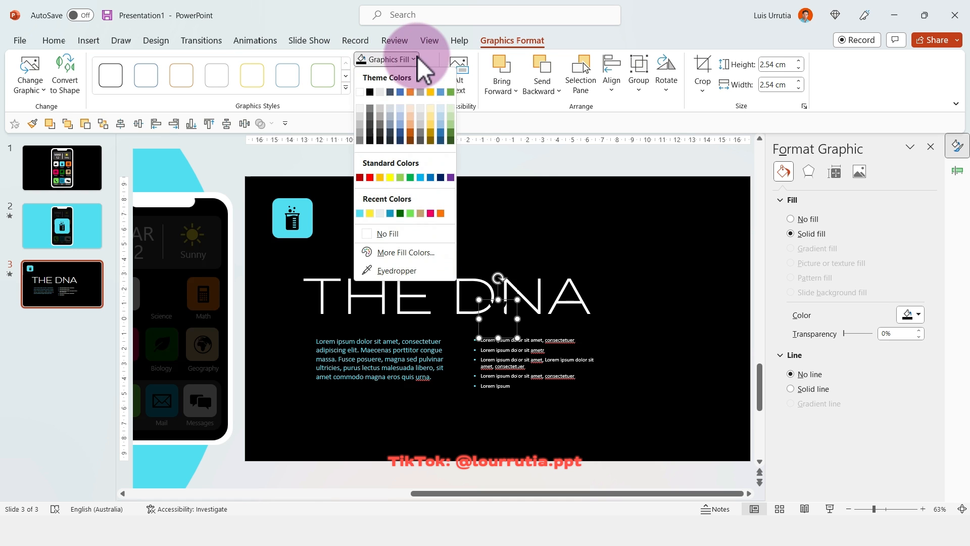
click(392, 75)
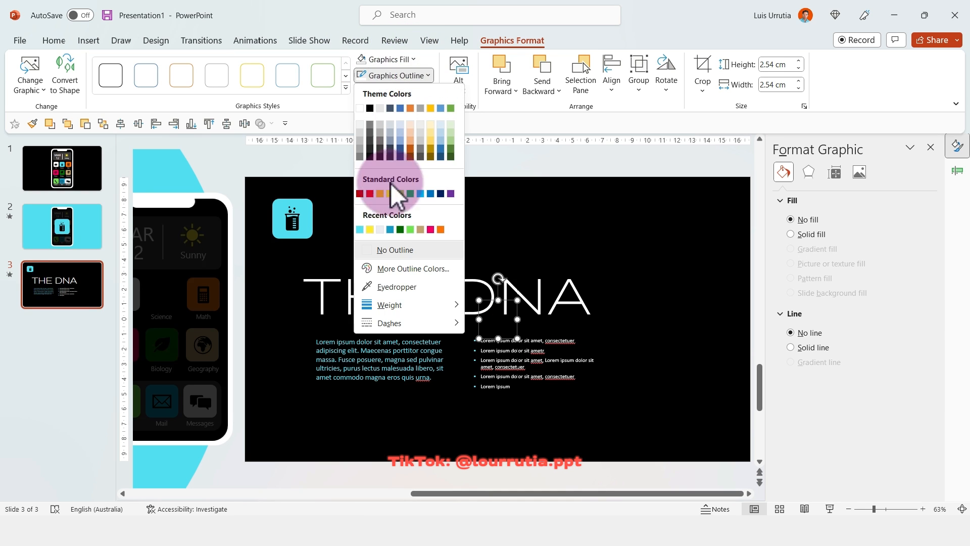
click(450, 193)
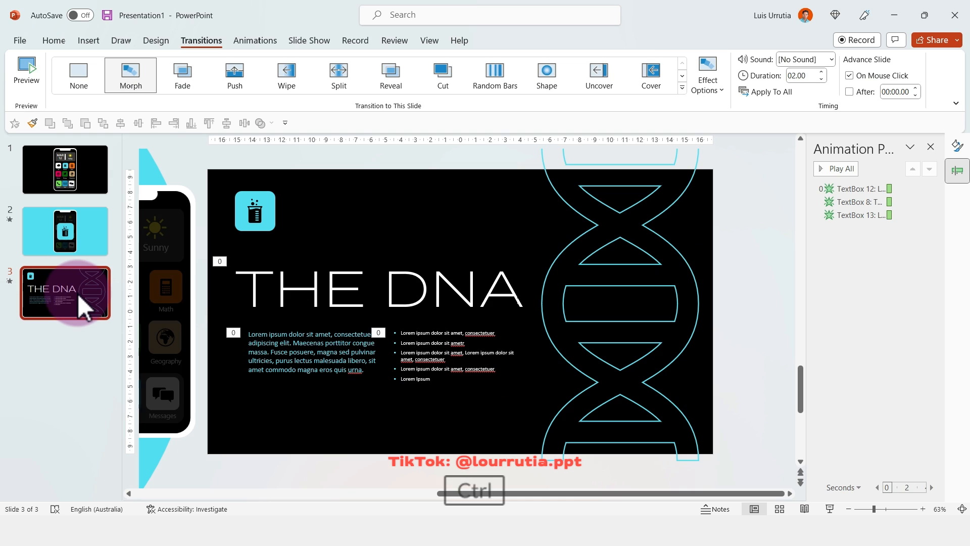
key(Ctrl+D)
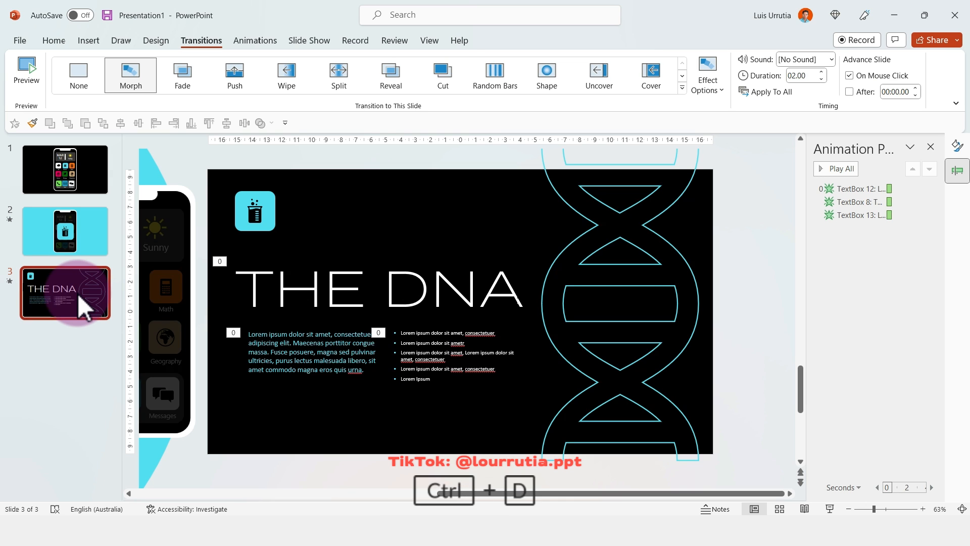
Duplicate into THE MAP slide with a pasted globe icon, tan text and adjusted outline width.
key(ctrl+d)
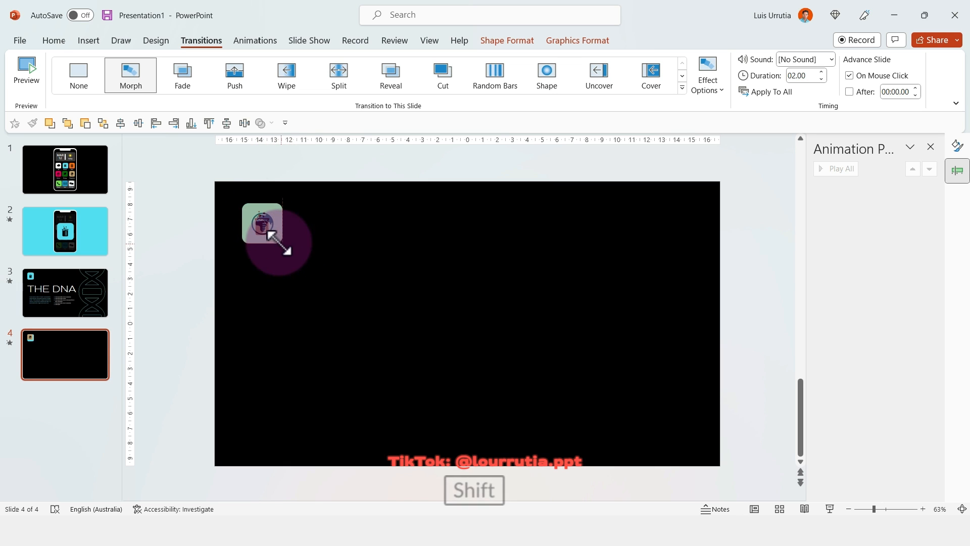
key(ctrl+v)
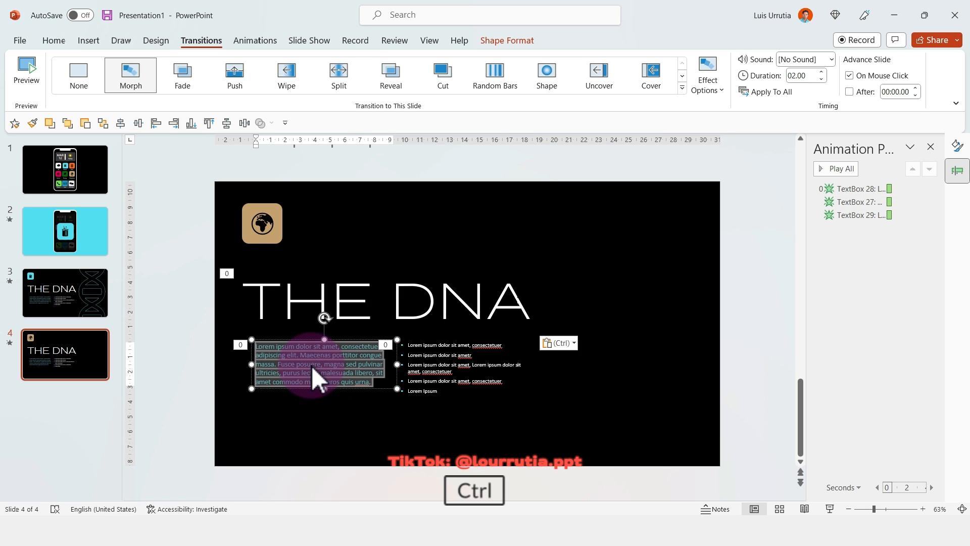
key(ctrl+a)
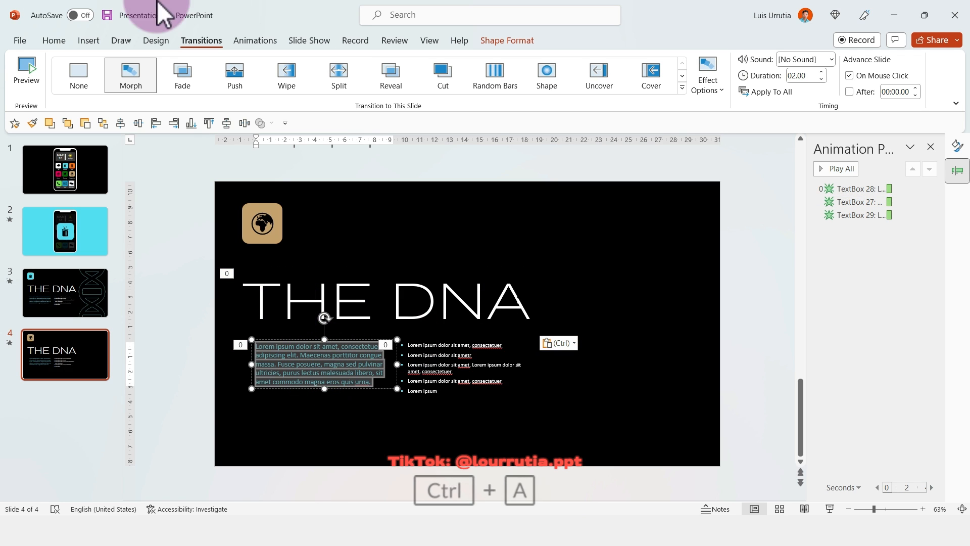
click(379, 85)
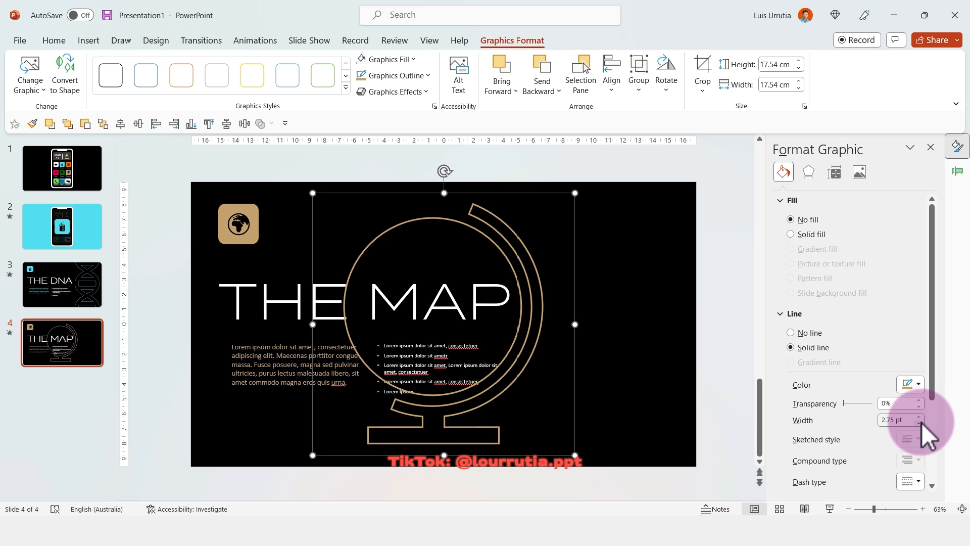
click(61, 283)
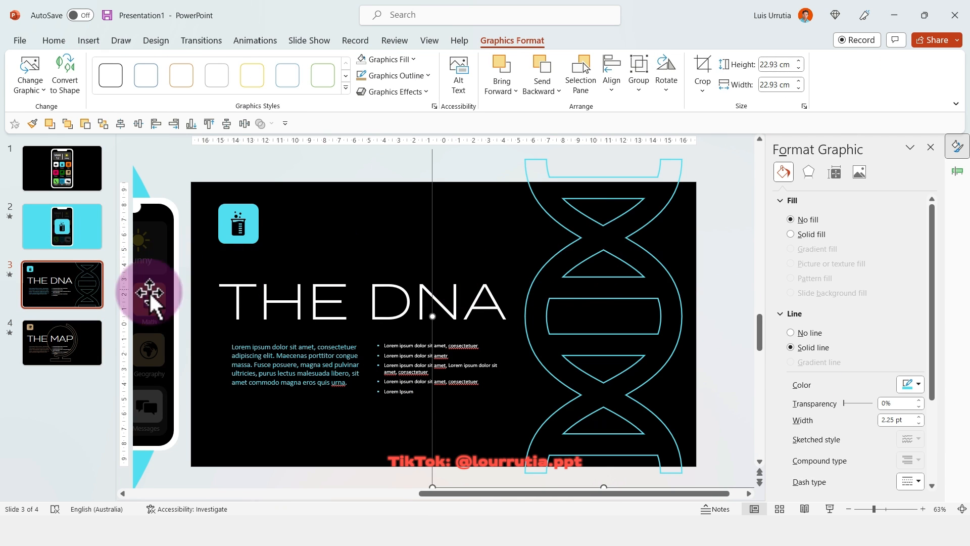
click(61, 342)
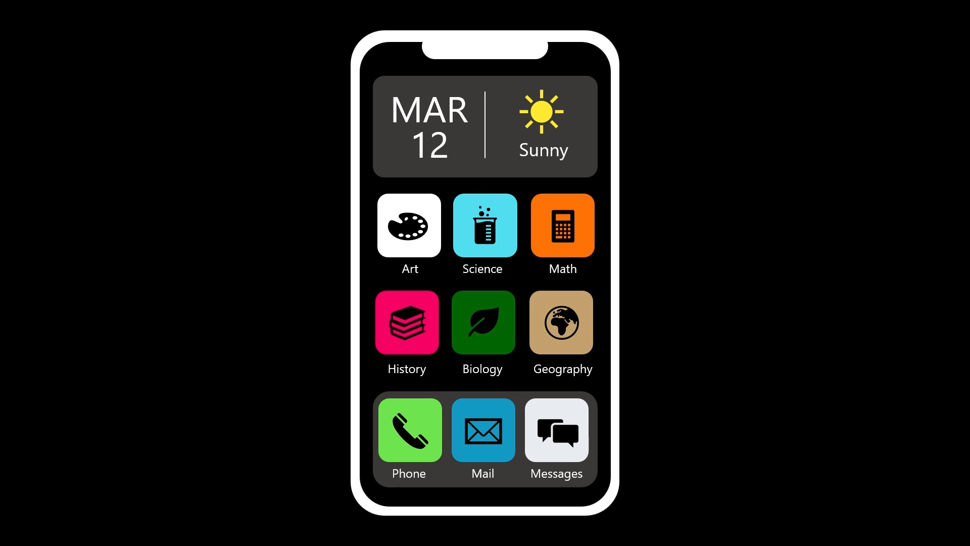
Advance the full-screen slideshow to the next slide.
click(483, 226)
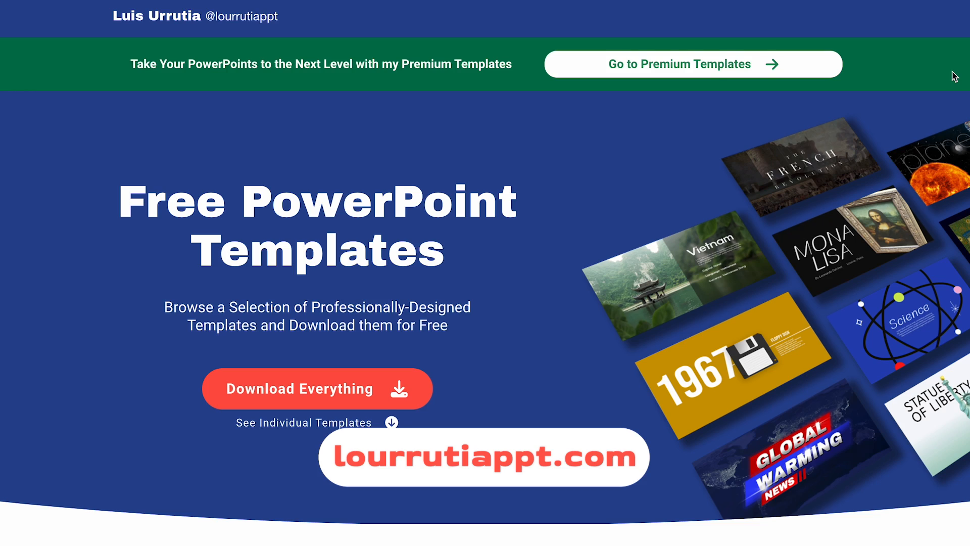
scroll(down, 3)
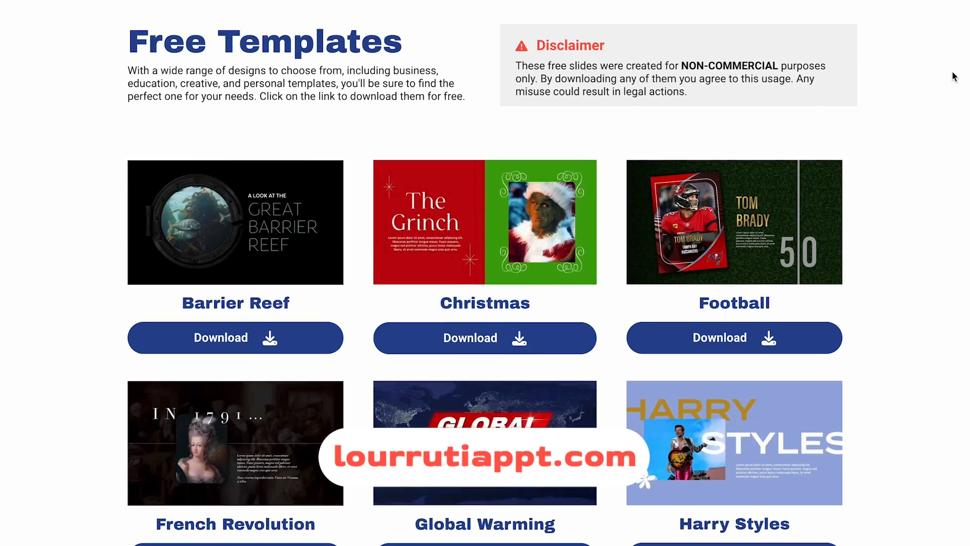
scroll(down, 3)
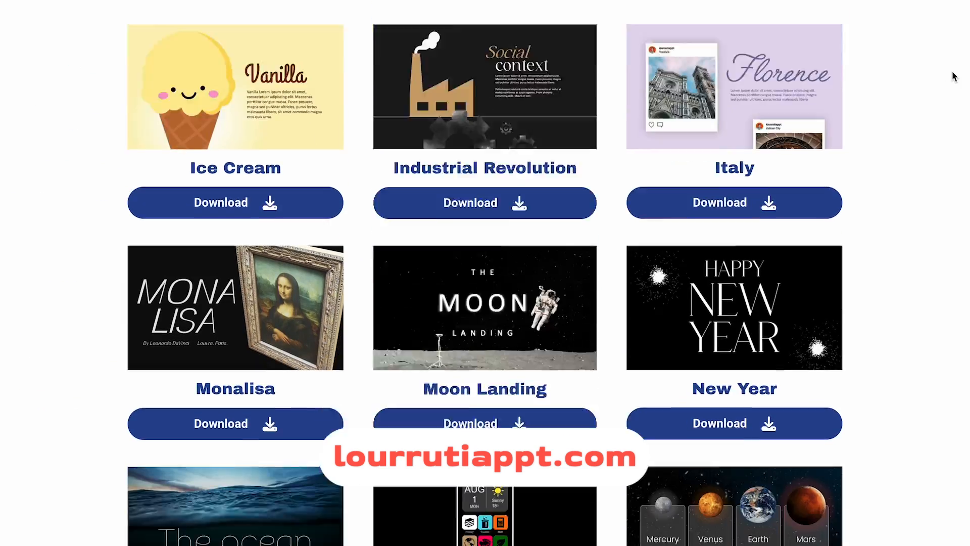
scroll(down, 3)
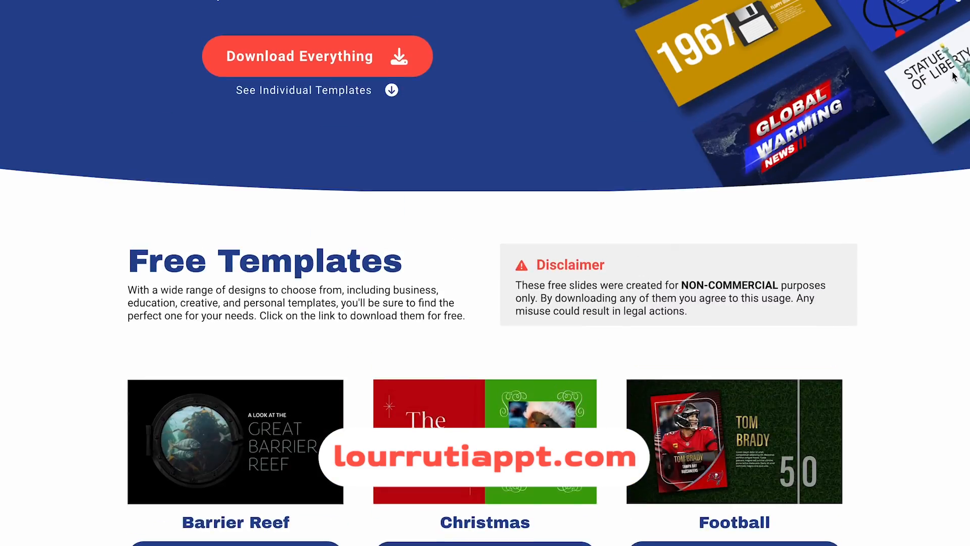
scroll(up, 3)
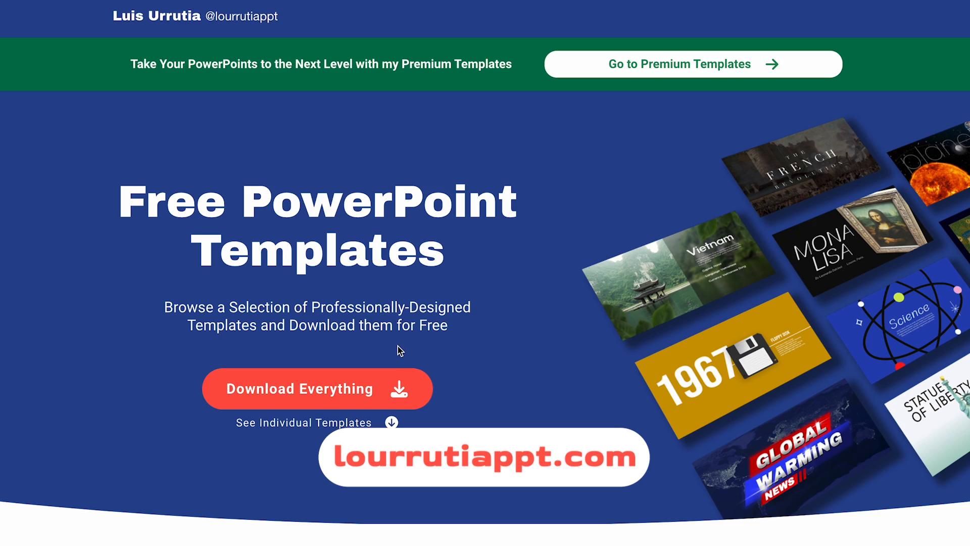